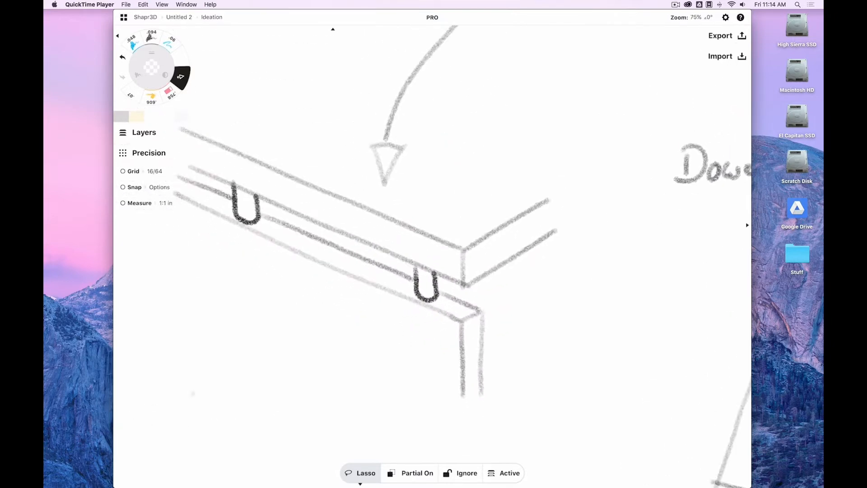
# Zoom out from the table edge clips to the dowel socket sketches with Round Cap and 3D Pyramid notes.
pyautogui.scroll(-3)
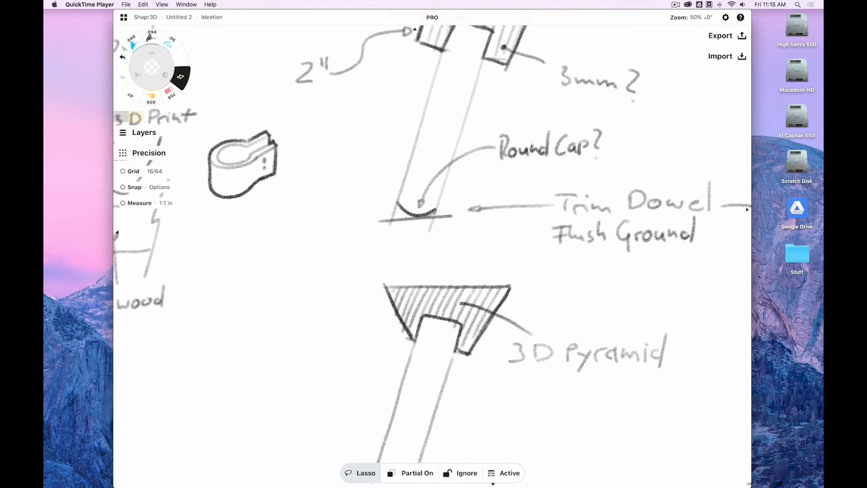
# Zoom briefly into the socket sketch, then far out to view the entire Ideation board.
pyautogui.scroll(-3)
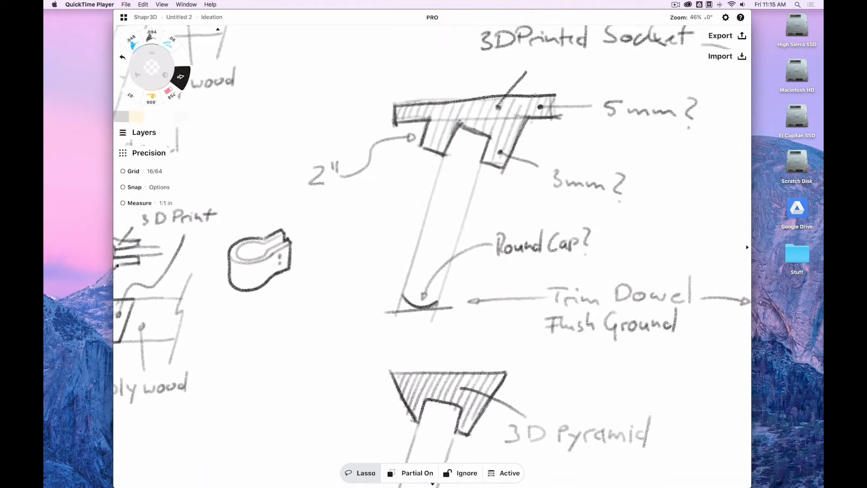
pyautogui.scroll(-3)
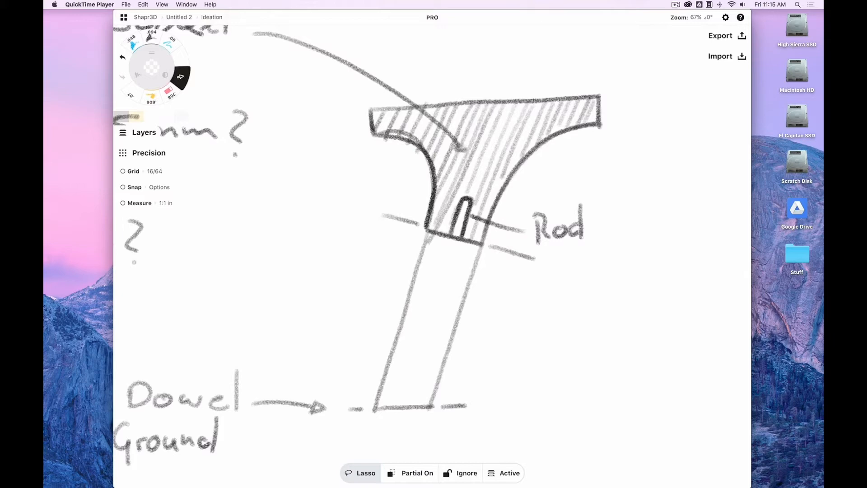
pyautogui.scroll(-3)
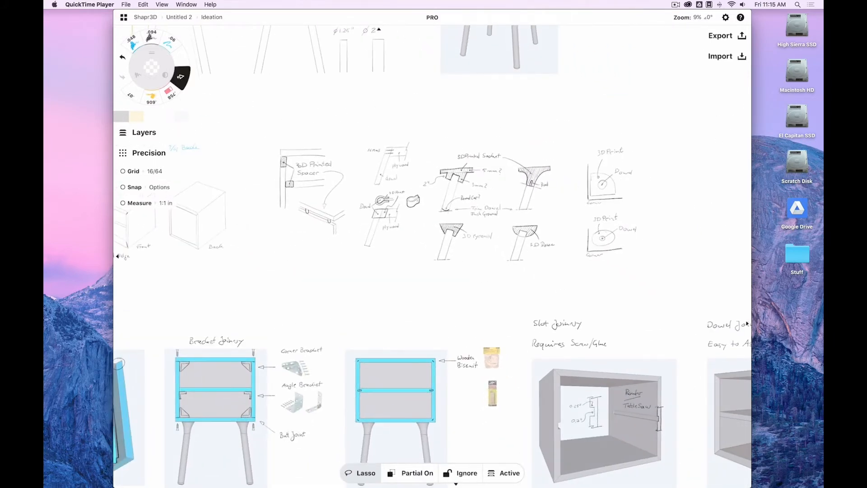
# Zoom into the screw and triangular corner bracket on the Bracket Joinery cabinet's top-left corner.
pyautogui.scroll(-3)
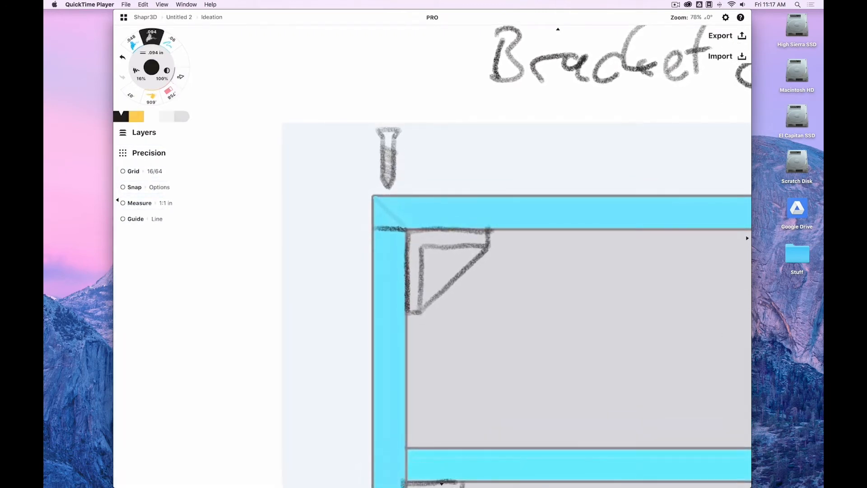
# Pan from the Corner and Angle Bracket sketches to frame the whole cabinet front with tapered legs.
pyautogui.moveTo(381, 216); pyautogui.dragTo(506, 213)
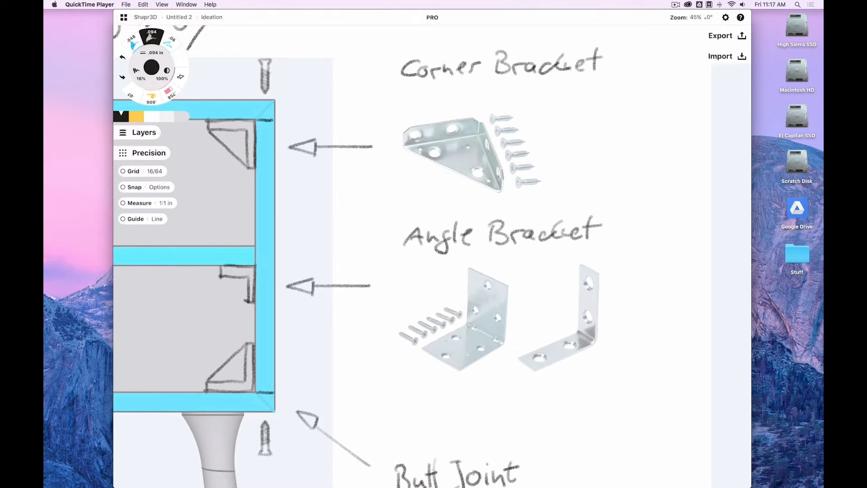
pyautogui.scroll(-3)
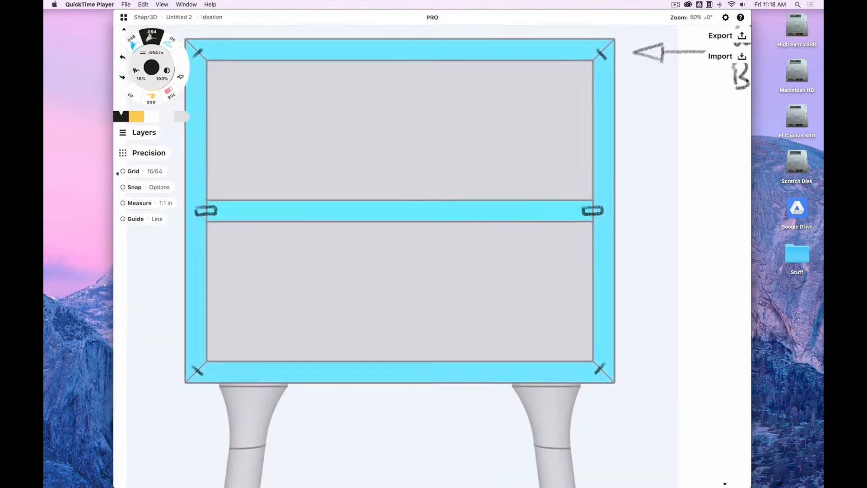
# Zoom out to the leg-joinery drawings with the Skrews and Cut Line callouts.
pyautogui.scroll(-3)
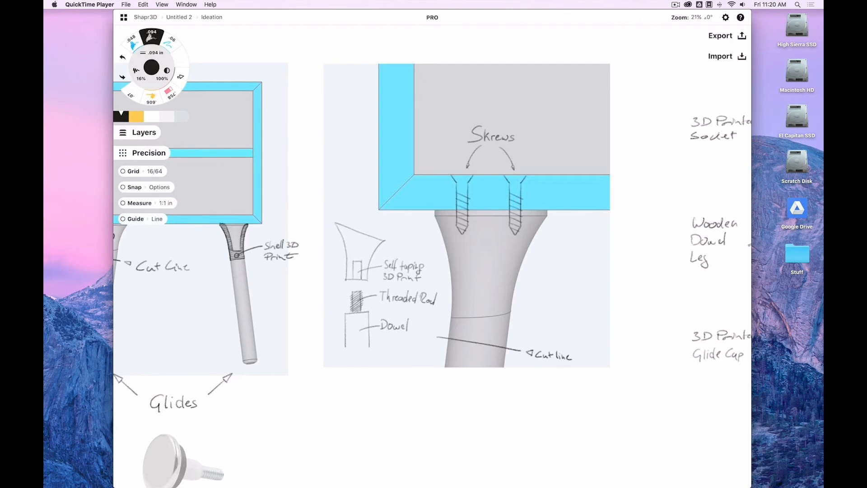
# Navigate to the Nutsert and threaded steel rod leg-mount sketch beside the product photos.
pyautogui.scroll(-3)
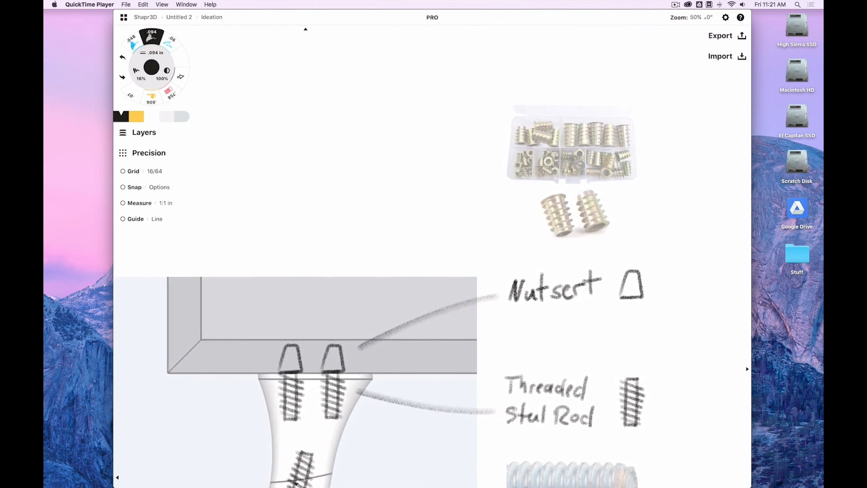
pyautogui.scroll(-3)
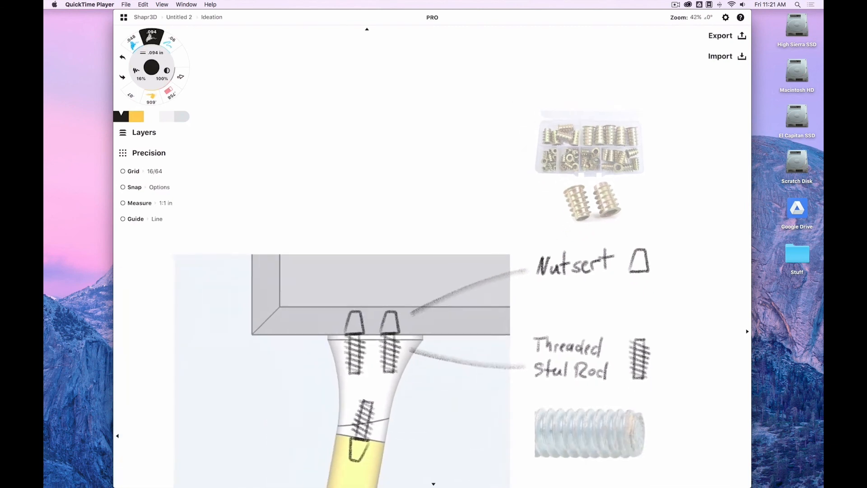